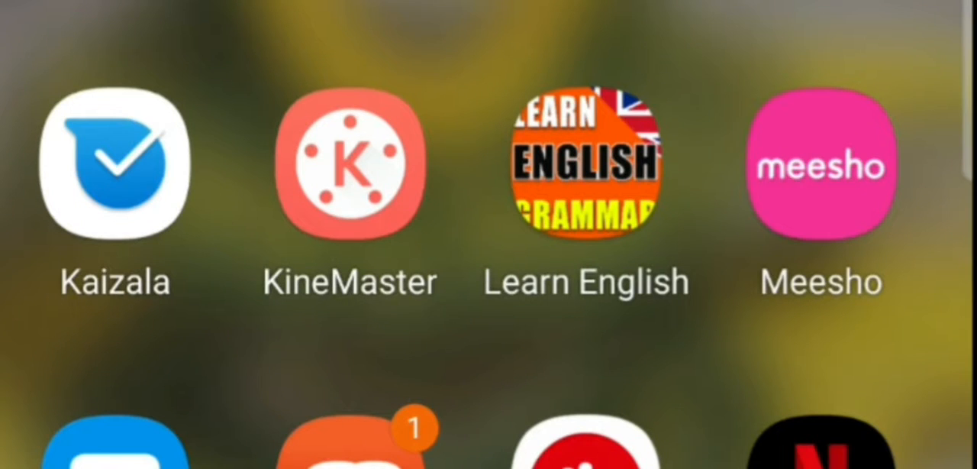
Launch KineMaster from the phone's home screen.
{"action": "left_click", "coordinate": [351, 168]}
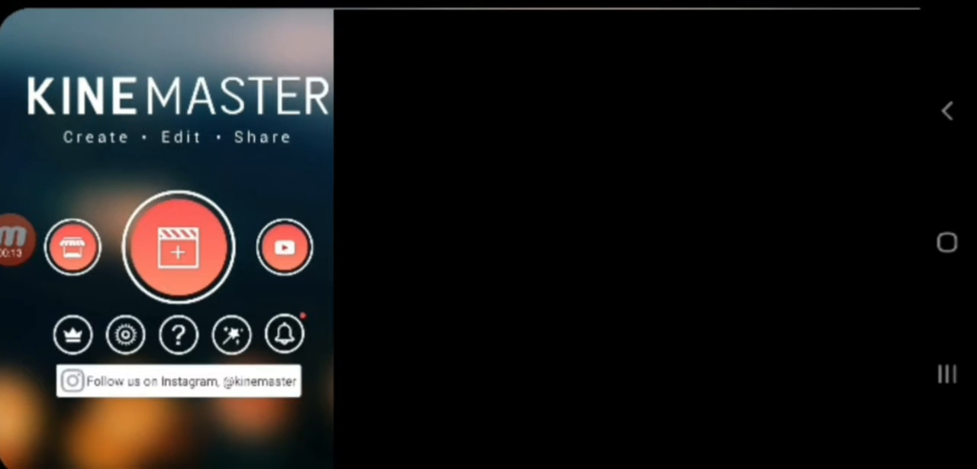
Create a new 16:9 project and place a background clip from the Media Browser on the timeline.
{"action": "left_click", "coordinate": [177, 248]}
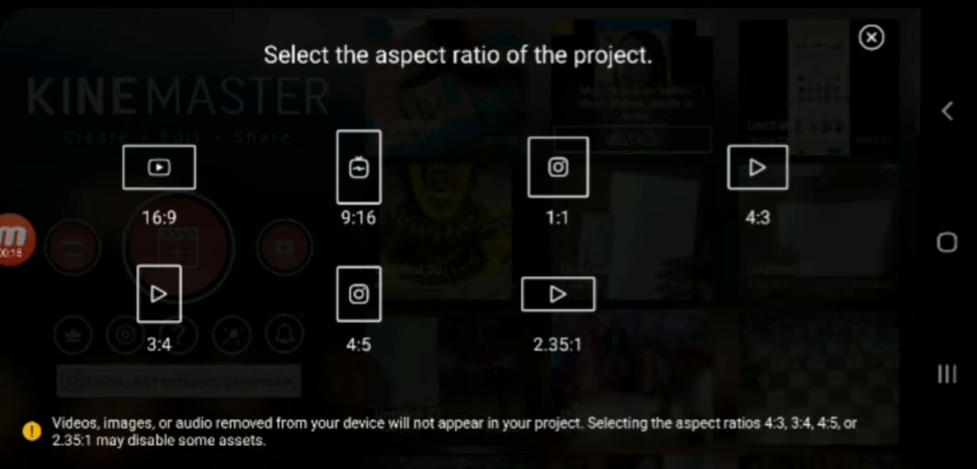
{"action": "left_click", "coordinate": [159, 166]}
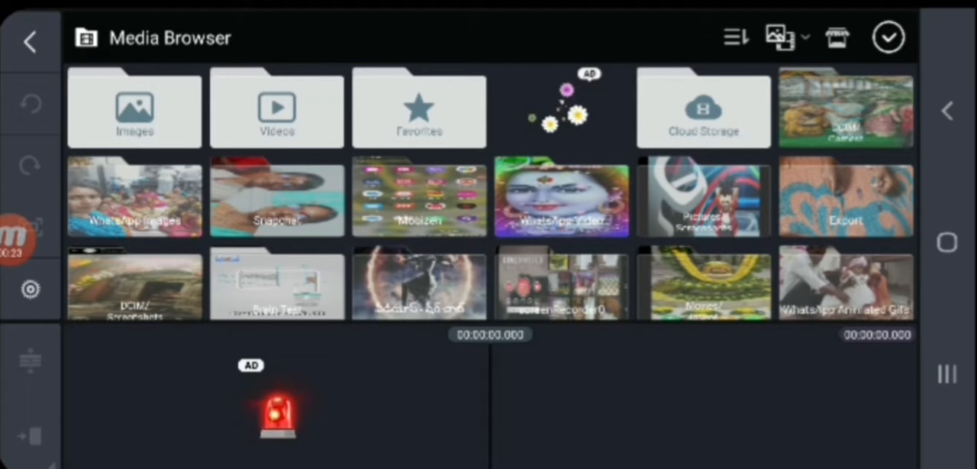
{"action": "left_click", "coordinate": [134, 110]}
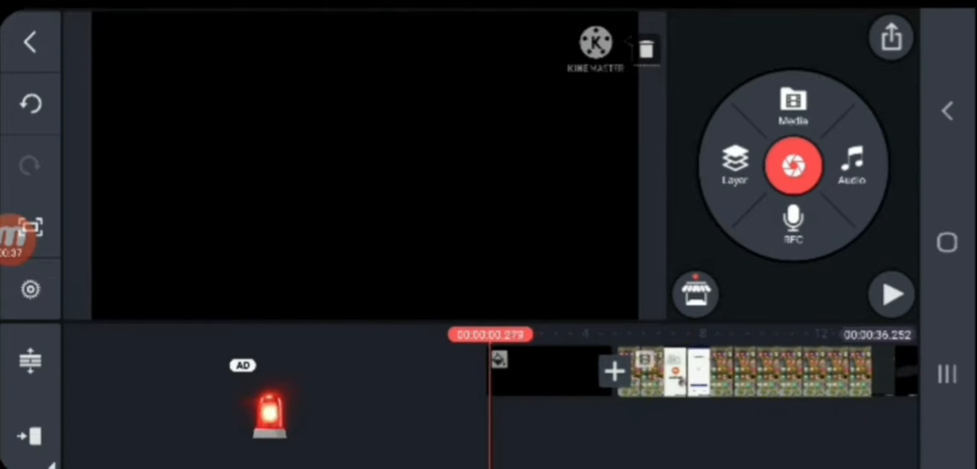
Recolour the solid-colour background clip from black to purple (#5500FF) using the hue ring.
{"action": "left_click", "coordinate": [687, 373]}
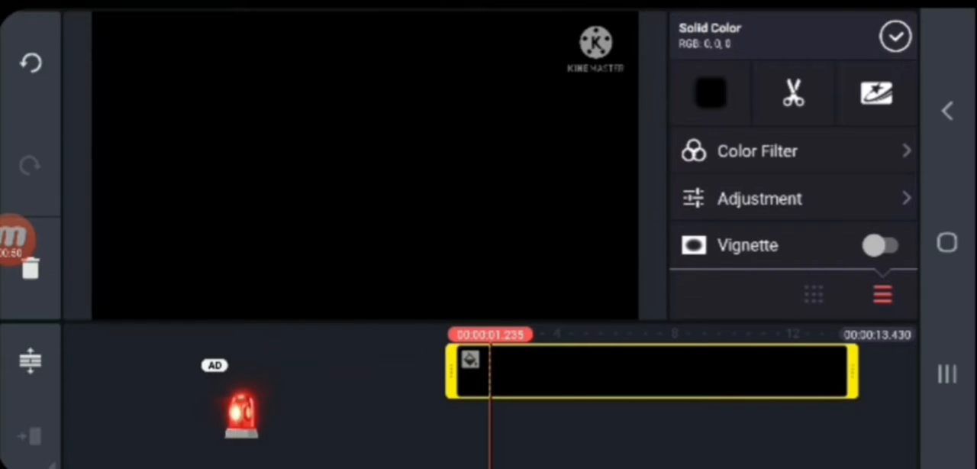
{"action": "left_click", "coordinate": [708, 92]}
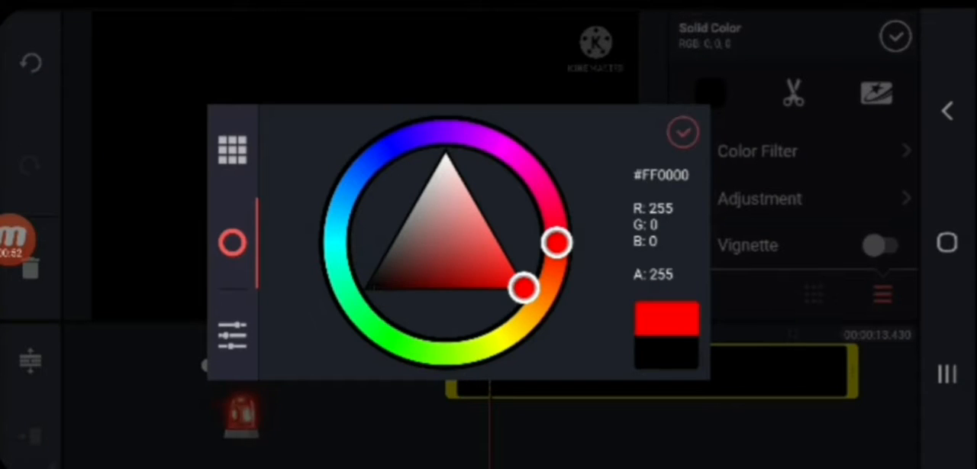
{"action": "left_click", "coordinate": [682, 131]}
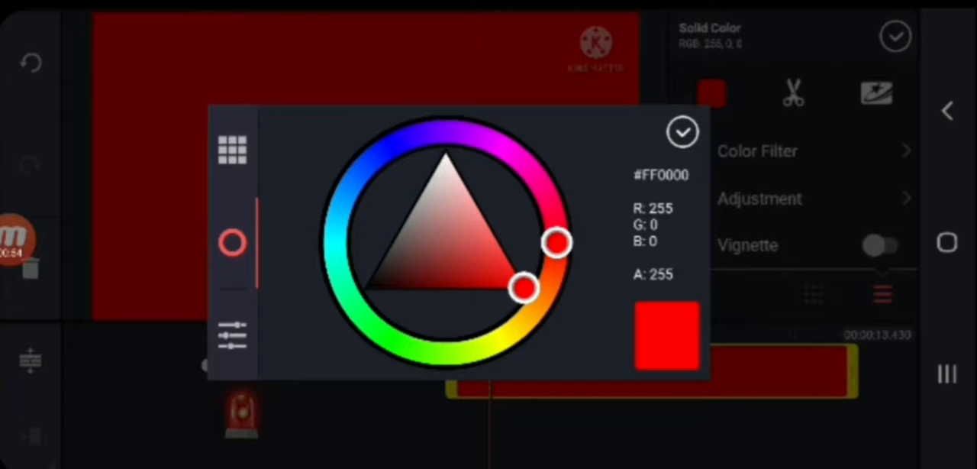
{"action": "left_click_drag", "start_coordinate": [559, 242], "coordinate": [559, 221]}
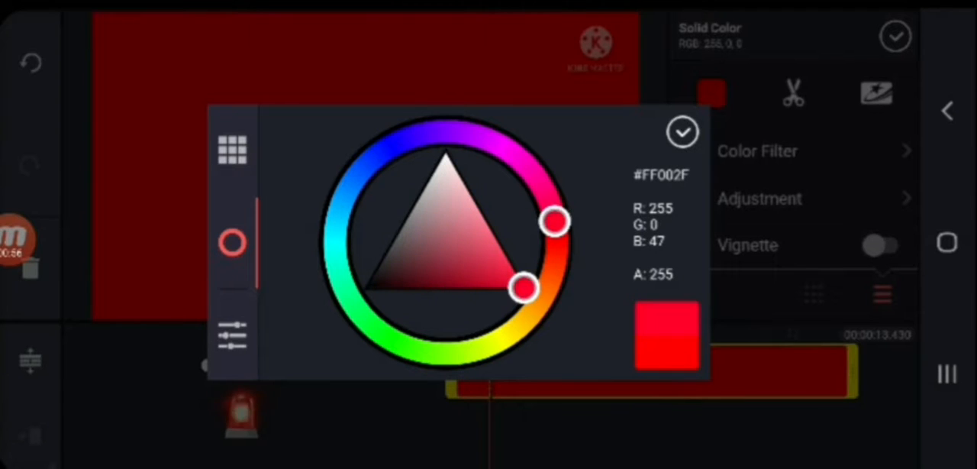
{"action": "left_click_drag", "start_coordinate": [555, 221], "coordinate": [427, 133]}
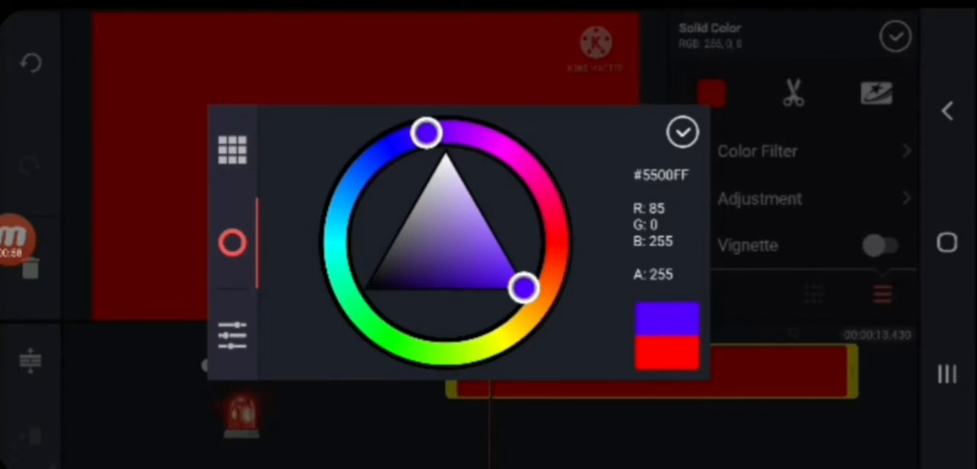
{"action": "left_click", "coordinate": [681, 131]}
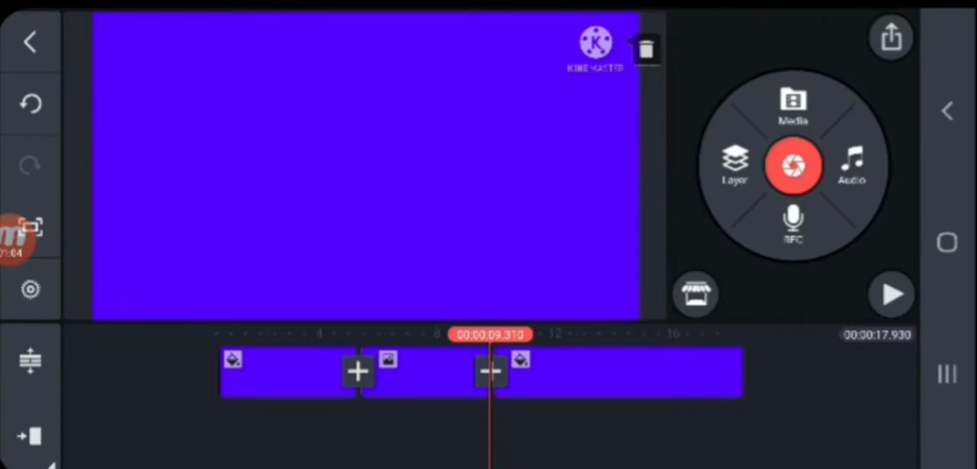
Select the second purple background clip to show its Solid Color panel.
{"action": "left_click", "coordinate": [481, 372]}
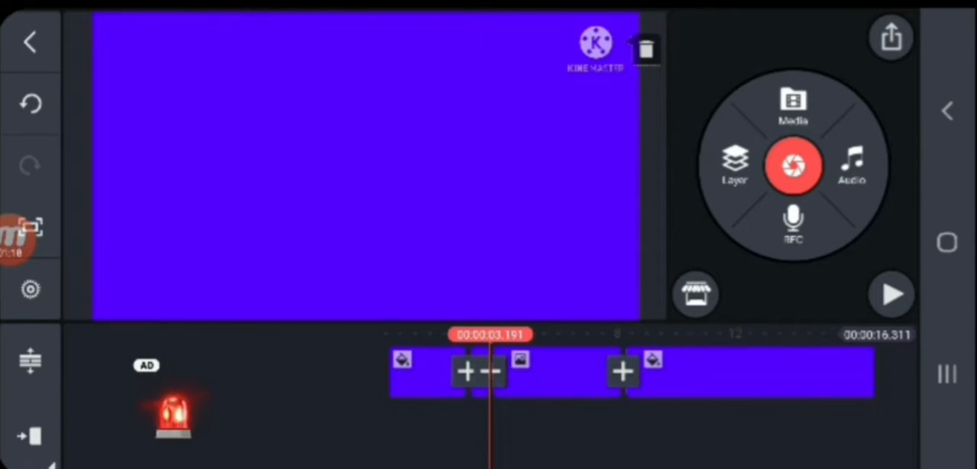
{"action": "left_click", "coordinate": [618, 373]}
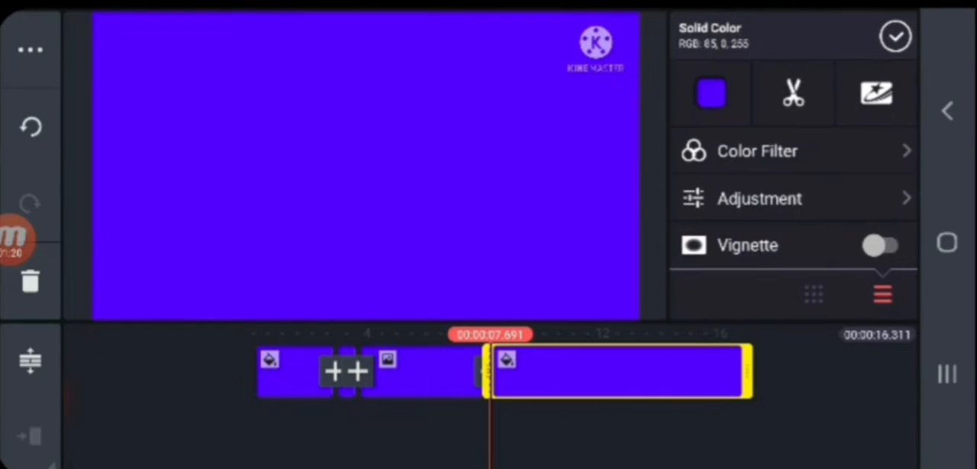
Adjust the clip's brightness and return it to 0, then switch on the Vignette darkened-edge effect.
{"action": "left_click", "coordinate": [758, 199]}
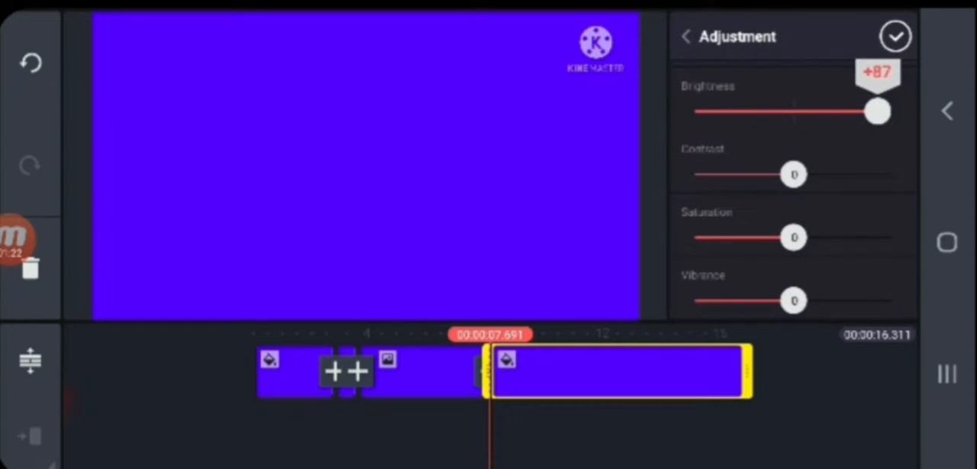
{"action": "left_click_drag", "start_coordinate": [876, 112], "coordinate": [735, 111]}
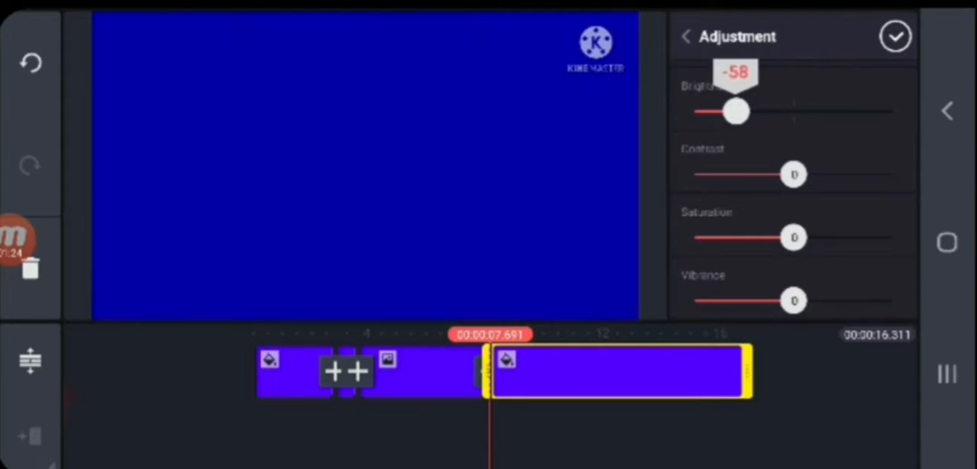
{"action": "left_click_drag", "start_coordinate": [735, 112], "coordinate": [793, 111]}
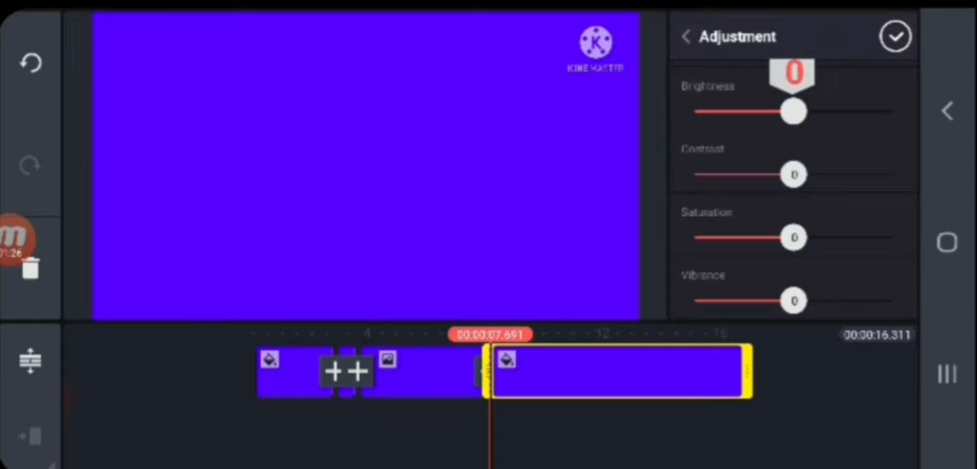
{"action": "left_click_drag", "start_coordinate": [794, 174], "coordinate": [694, 174]}
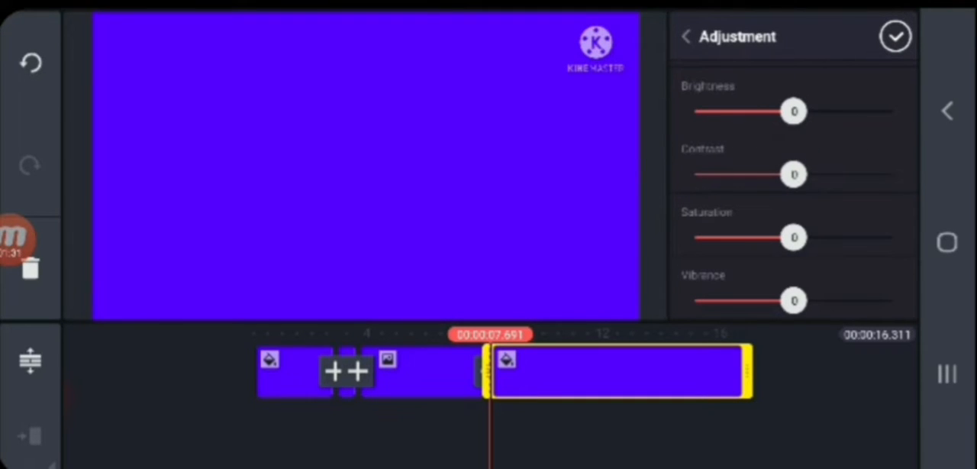
{"action": "left_click", "coordinate": [686, 37]}
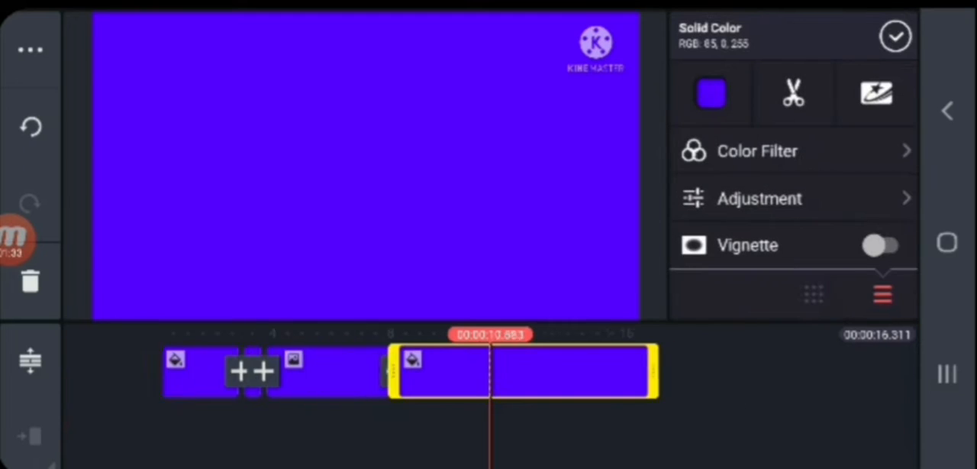
{"action": "left_click", "coordinate": [883, 244]}
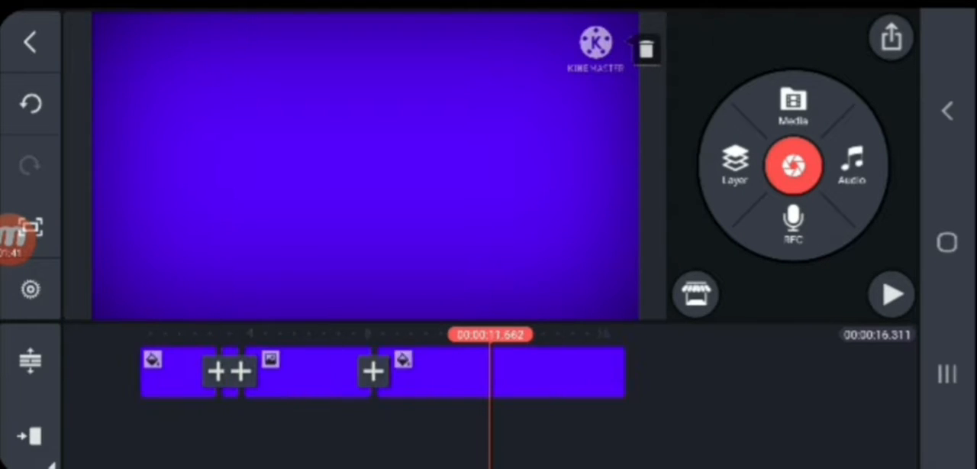
Add images (2).jpeg as a media layer over the purple background and select it for editing.
{"action": "left_click", "coordinate": [735, 165]}
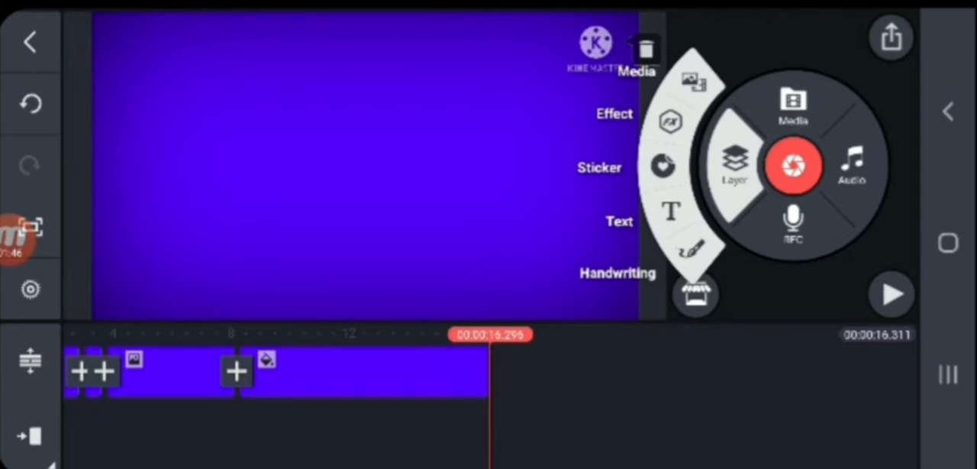
{"action": "left_click", "coordinate": [792, 105]}
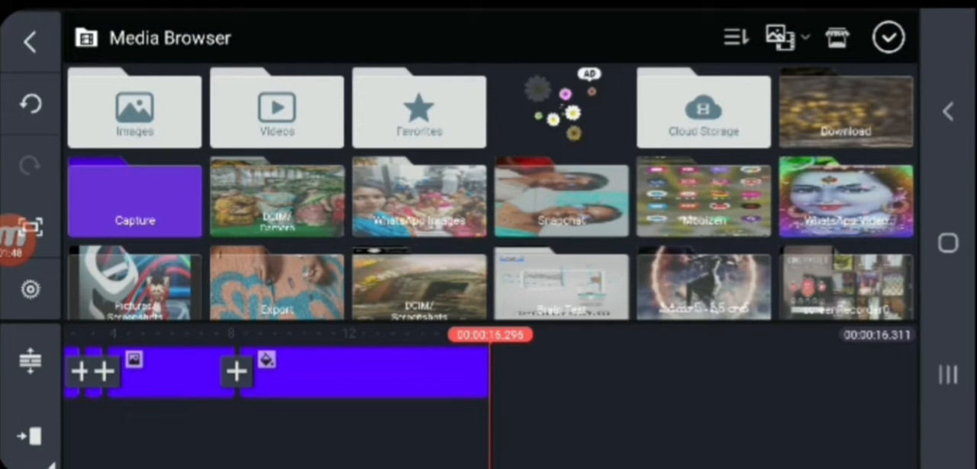
{"action": "left_click", "coordinate": [846, 109]}
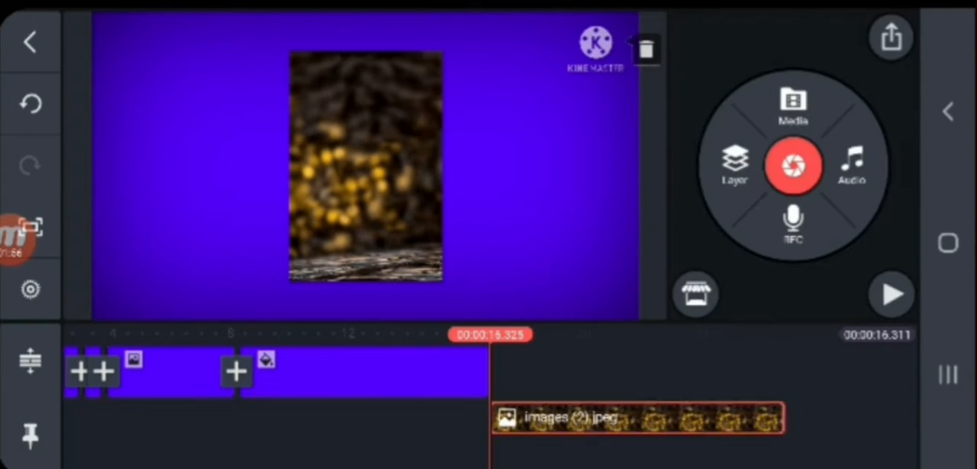
{"action": "left_click", "coordinate": [638, 418]}
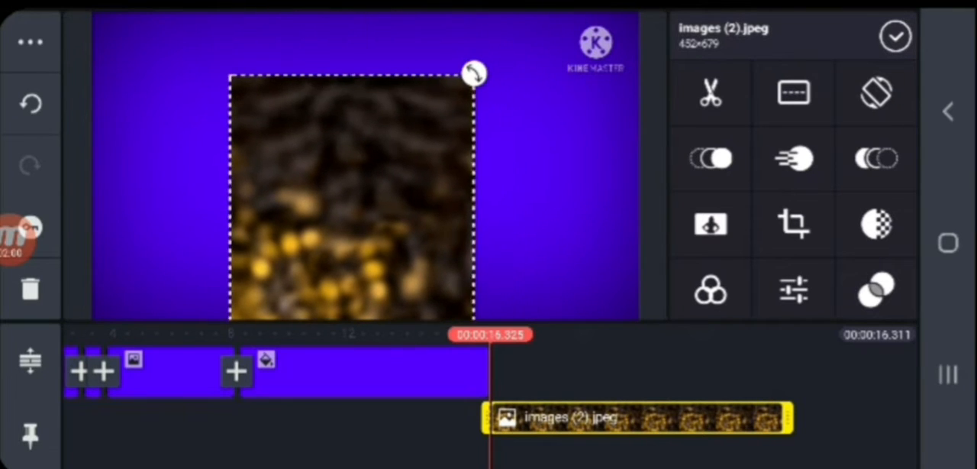
Drag the bokeh layer's corner handle outward so it covers most of the purple frame.
{"action": "left_click_drag", "start_coordinate": [473, 73], "coordinate": [626, 120]}
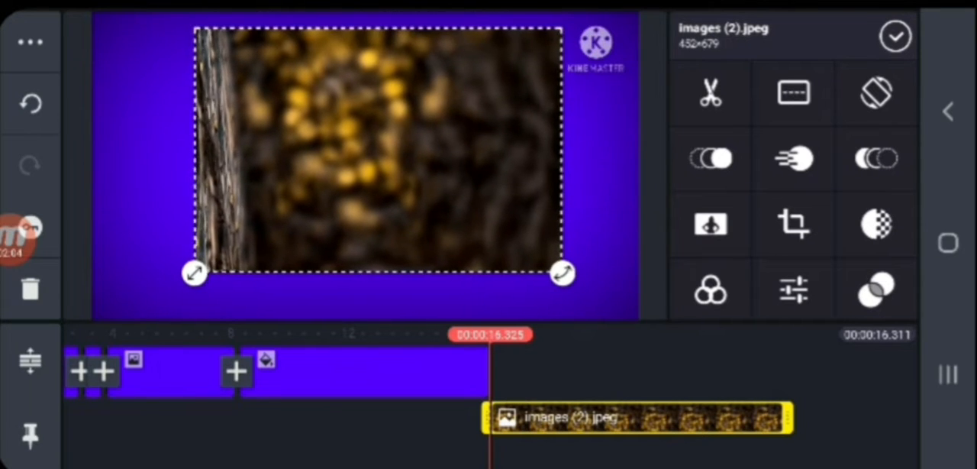
{"action": "left_click", "coordinate": [710, 92]}
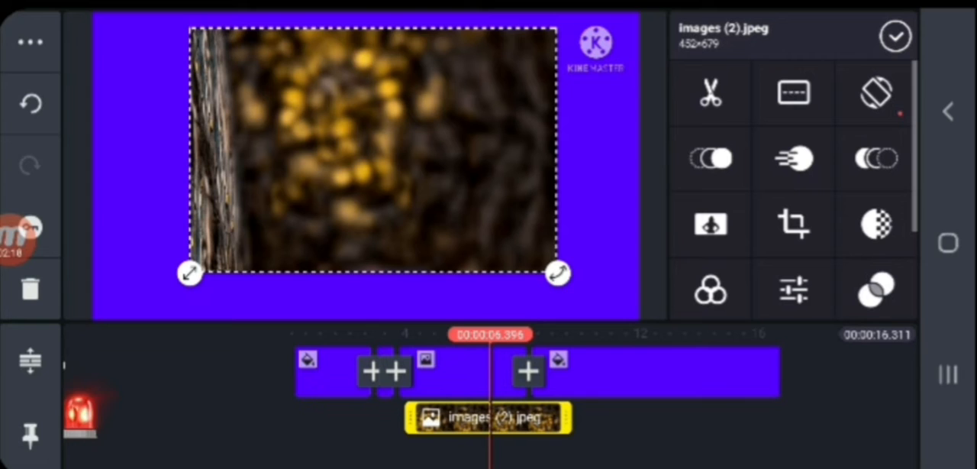
{"action": "left_click", "coordinate": [794, 92]}
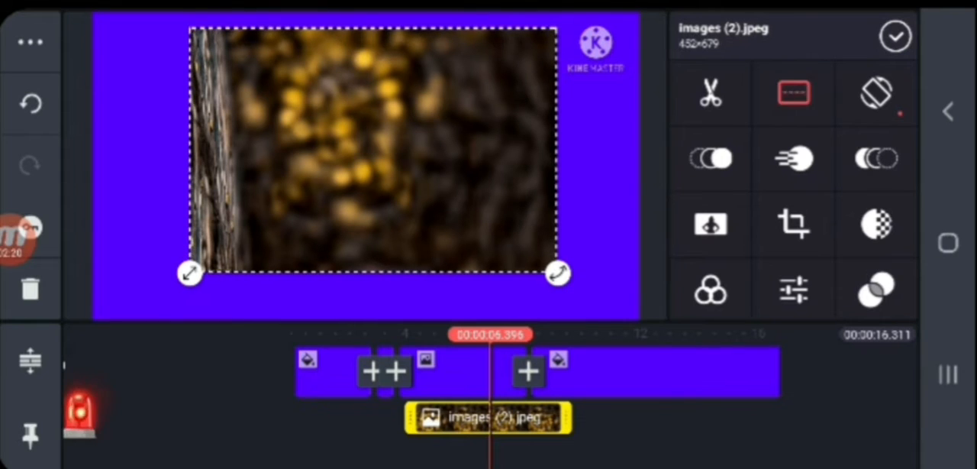
Set the bokeh layer's Split Screen option to full frame and confirm it.
{"action": "left_click", "coordinate": [792, 91]}
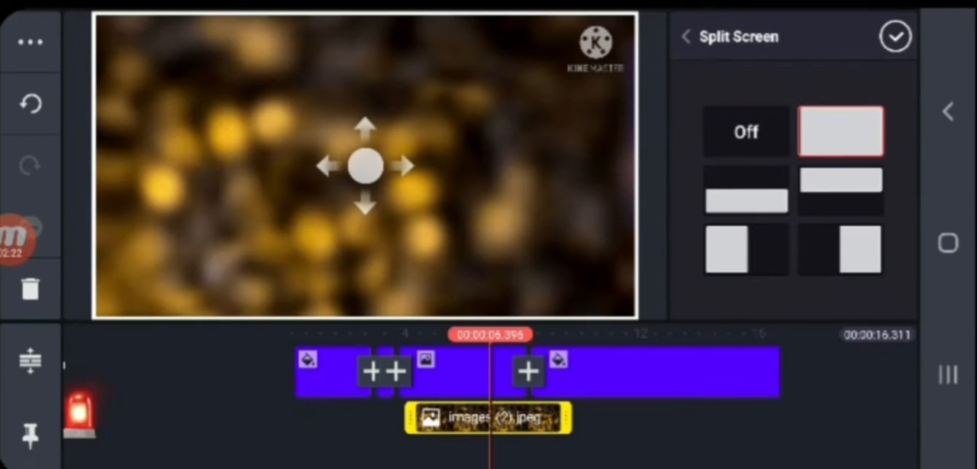
{"action": "left_click", "coordinate": [840, 190]}
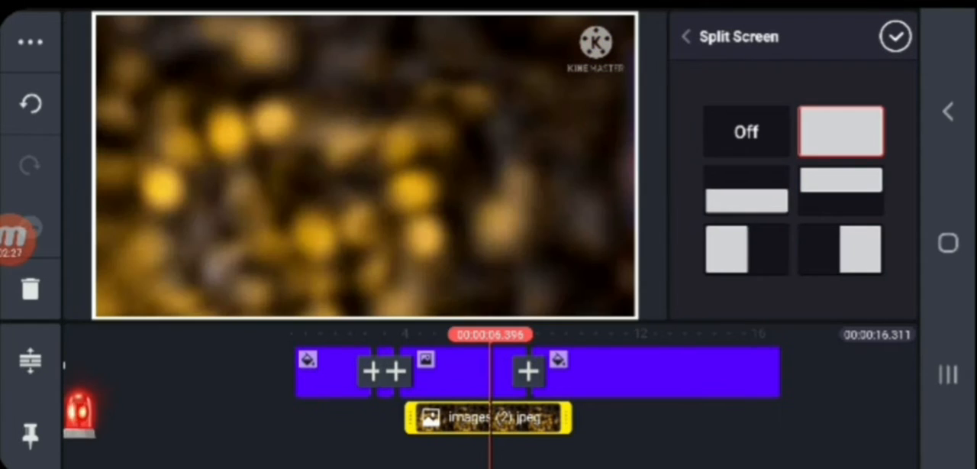
{"action": "left_click", "coordinate": [685, 36]}
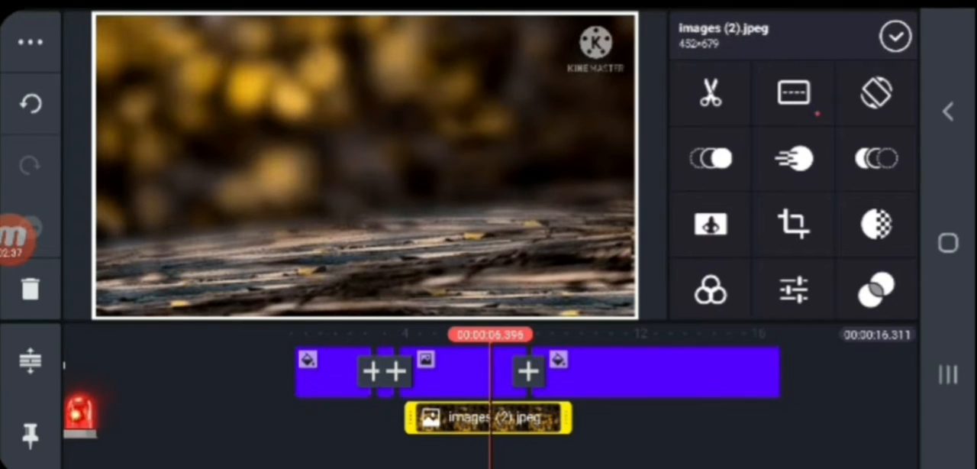
Flip the bokeh layer vertically via Rotate / Mirroring so the wooden ledge is hidden.
{"action": "left_click", "coordinate": [876, 91]}
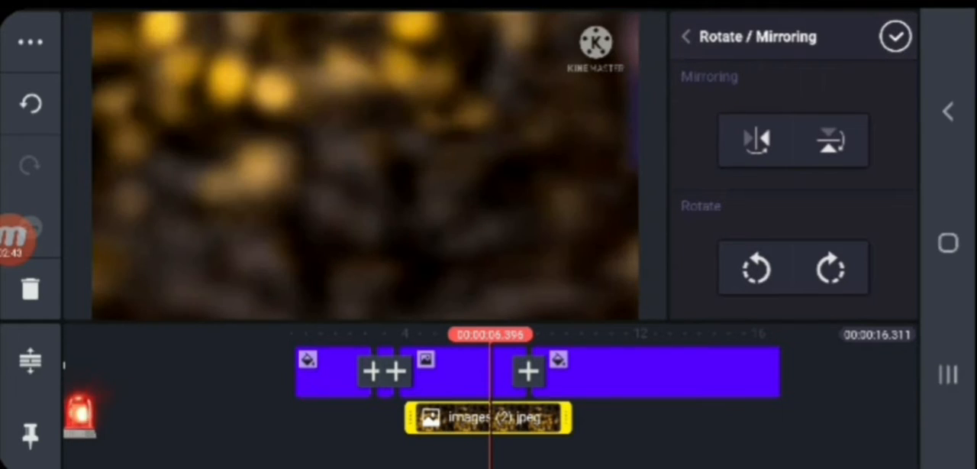
{"action": "left_click", "coordinate": [754, 141]}
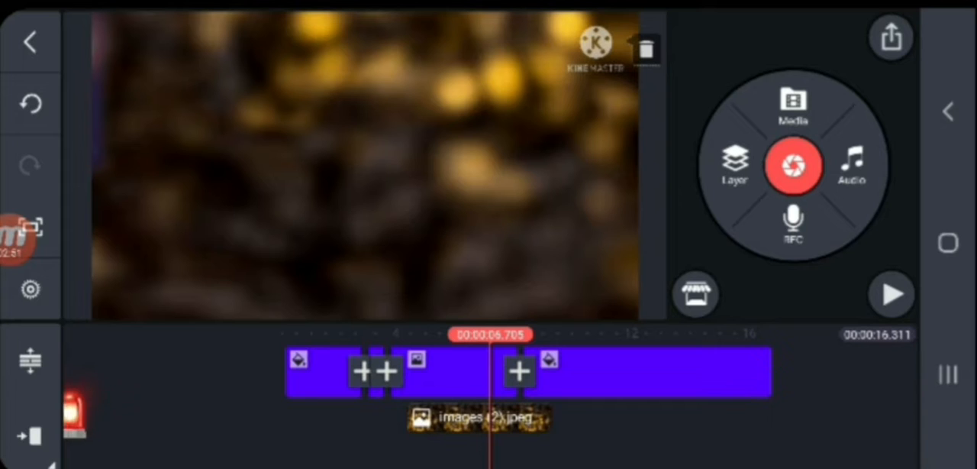
Apply the Slide Right In Animation to the bokeh layer.
{"action": "left_click", "coordinate": [479, 418]}
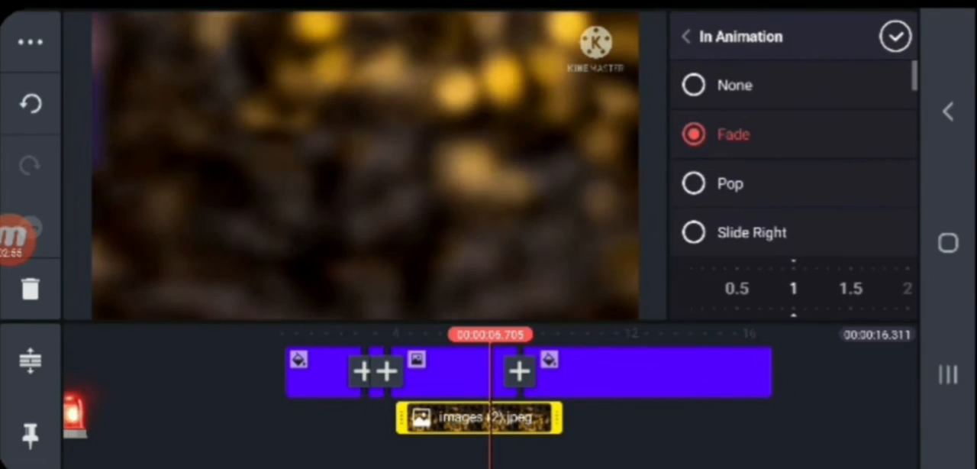
{"action": "left_click", "coordinate": [751, 232]}
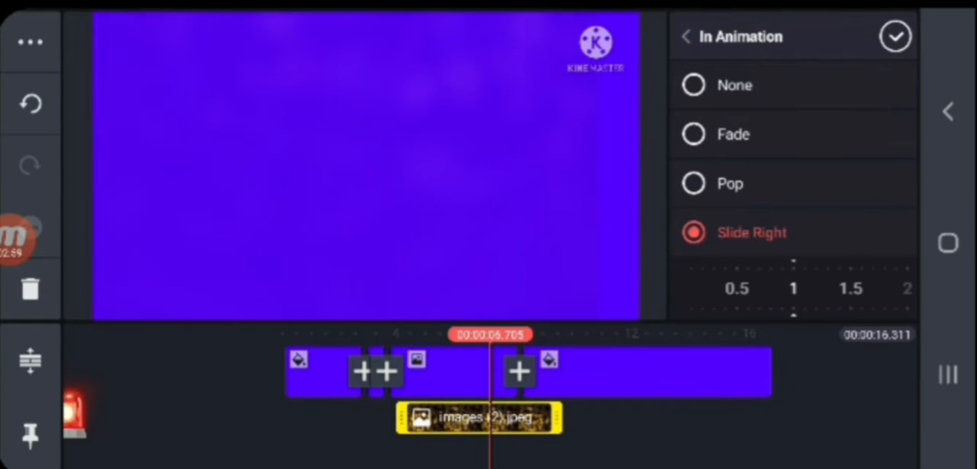
{"action": "left_click", "coordinate": [685, 37]}
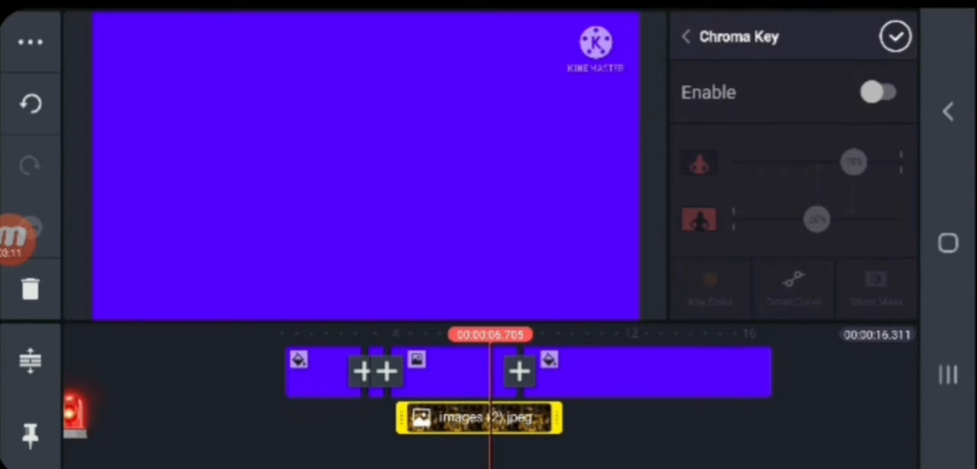
Enable Chroma Key on the bokeh image layer and drag its threshold slider.
{"action": "left_click", "coordinate": [879, 92]}
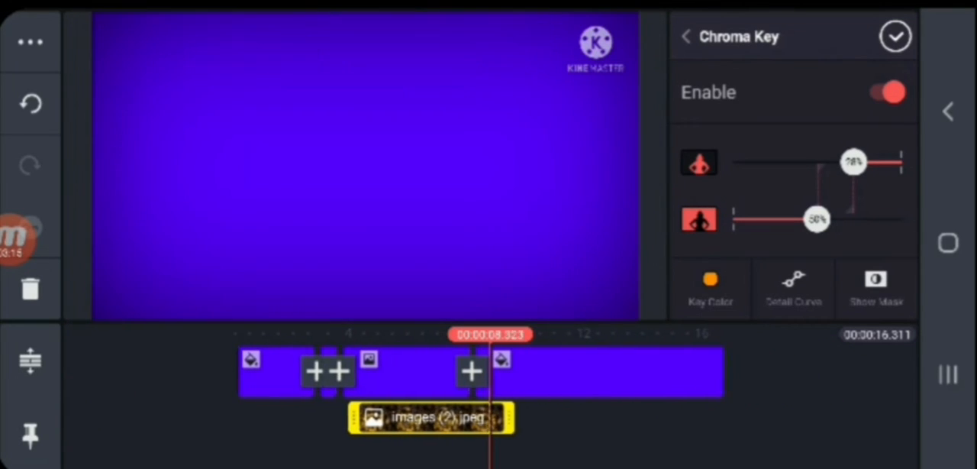
{"action": "left_click_drag", "start_coordinate": [817, 220], "coordinate": [852, 219]}
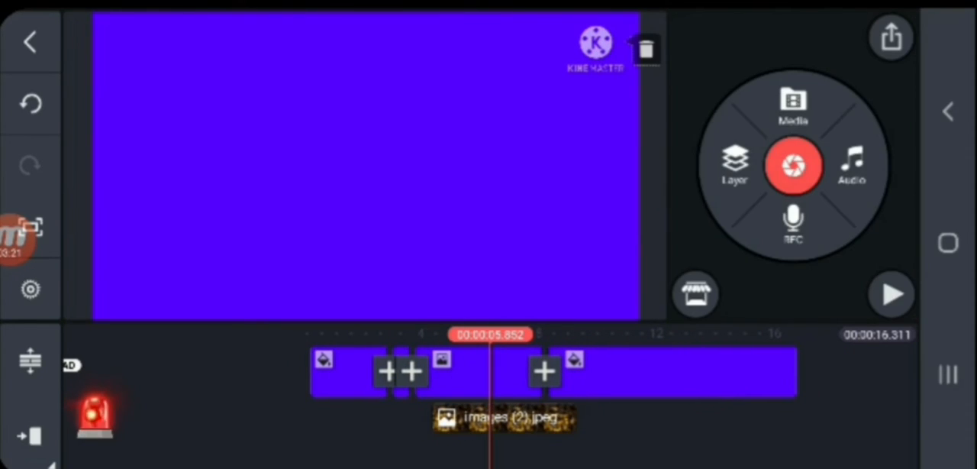
{"action": "left_click", "coordinate": [504, 418]}
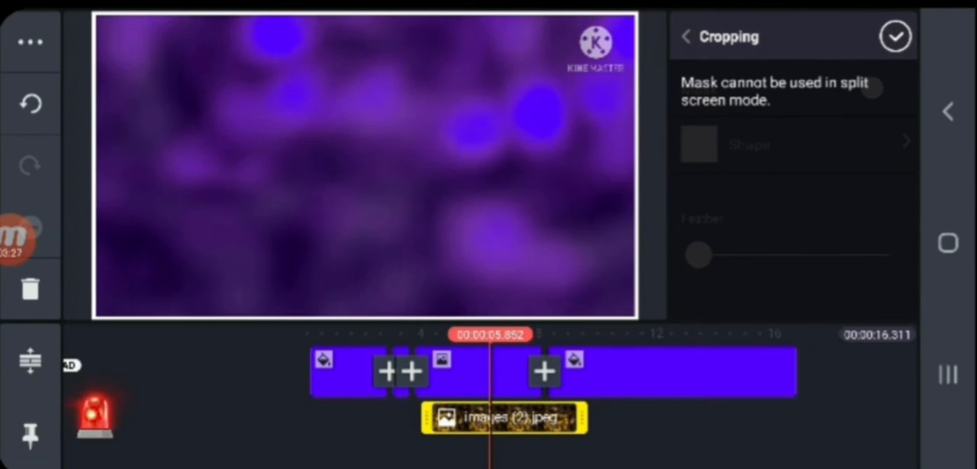
{"action": "left_click", "coordinate": [685, 37]}
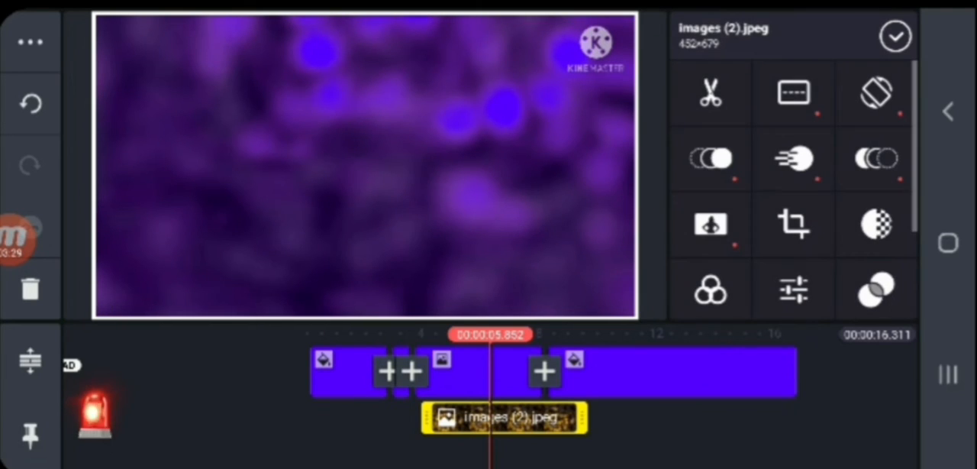
{"action": "scroll", "scroll_direction": "down", "scroll_amount": 3}
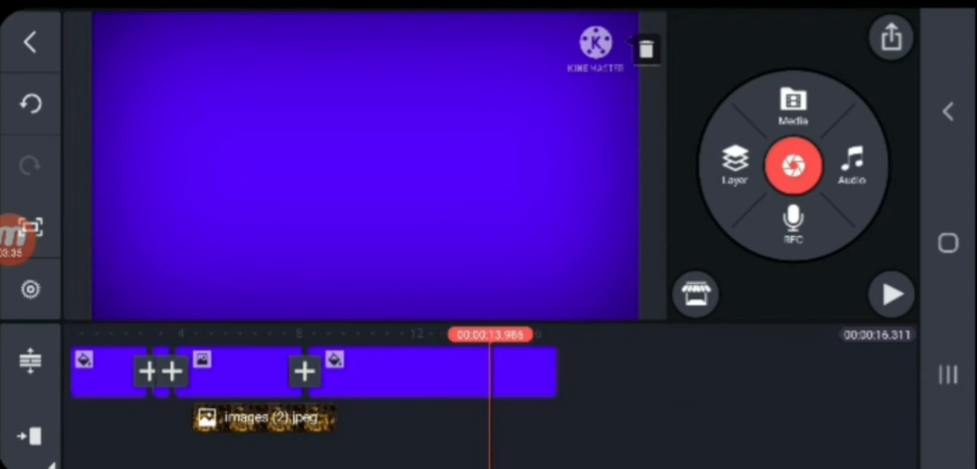
Add the ButtaBomma song from Songs as an audio track, then go to voice recording.
{"action": "left_click", "coordinate": [852, 165]}
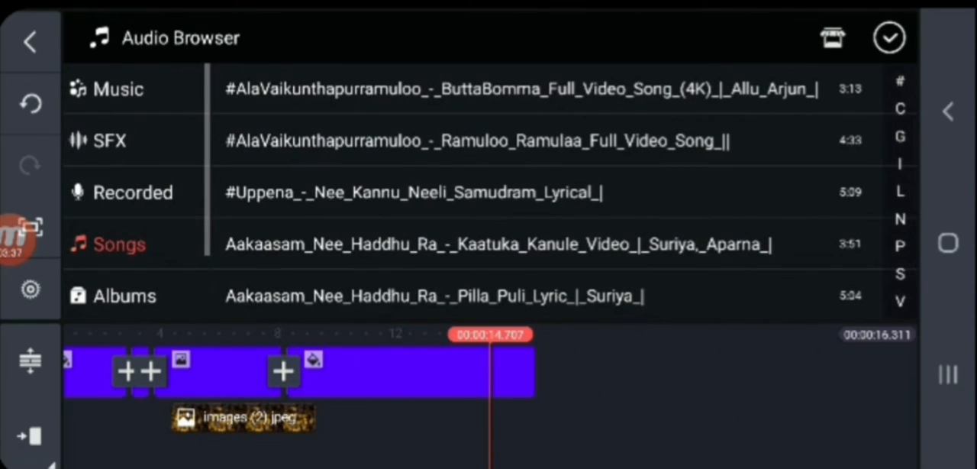
{"action": "left_click", "coordinate": [474, 88]}
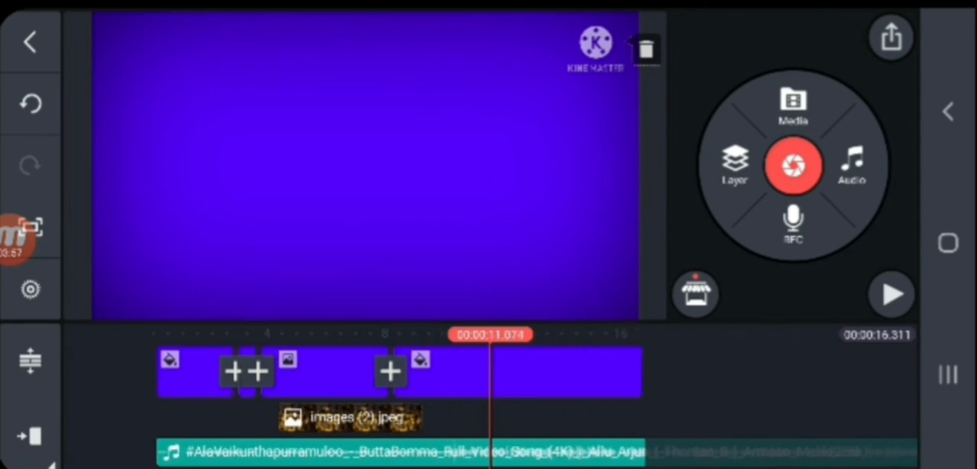
{"action": "left_click", "coordinate": [793, 222]}
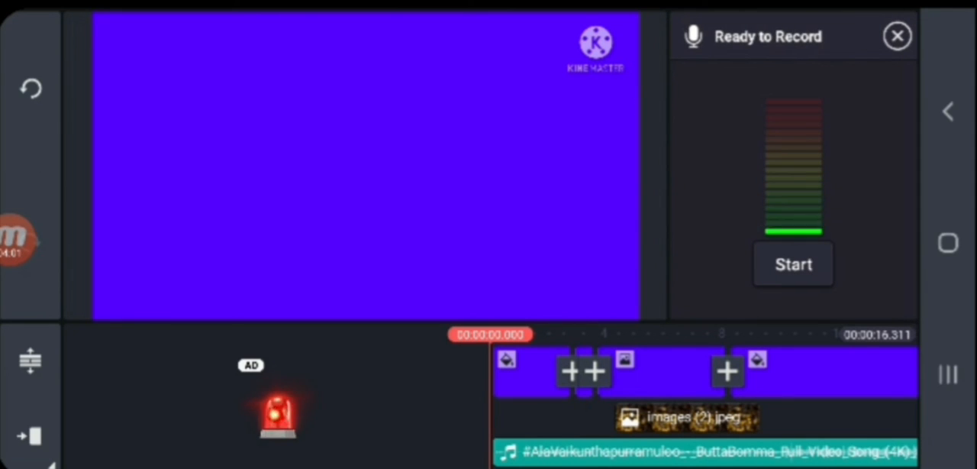